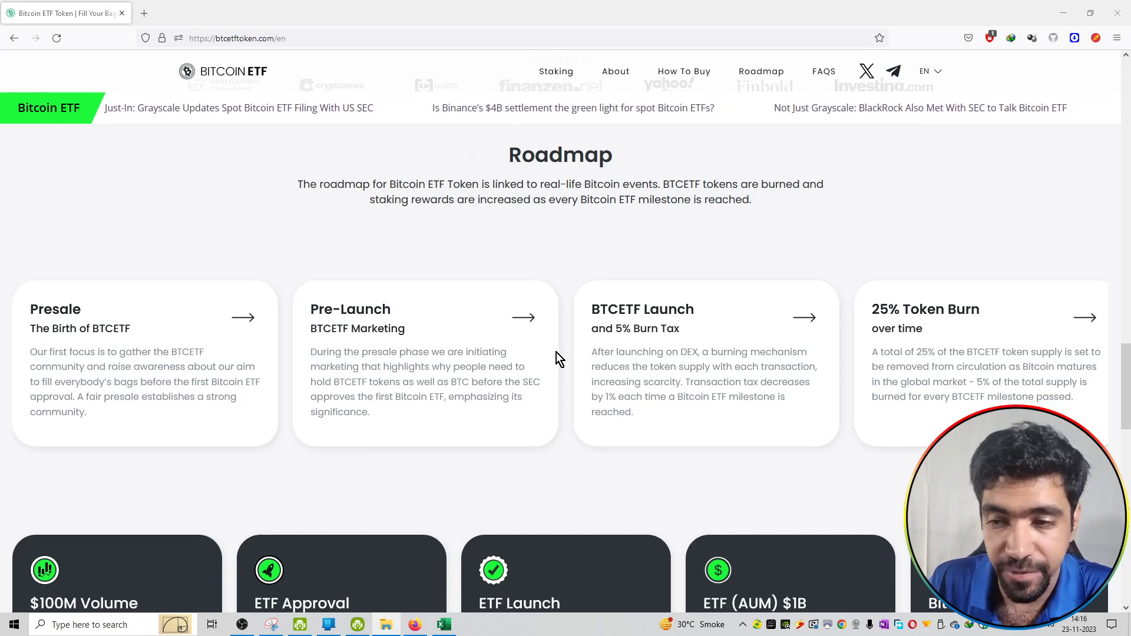
mouse_move(652, 361)
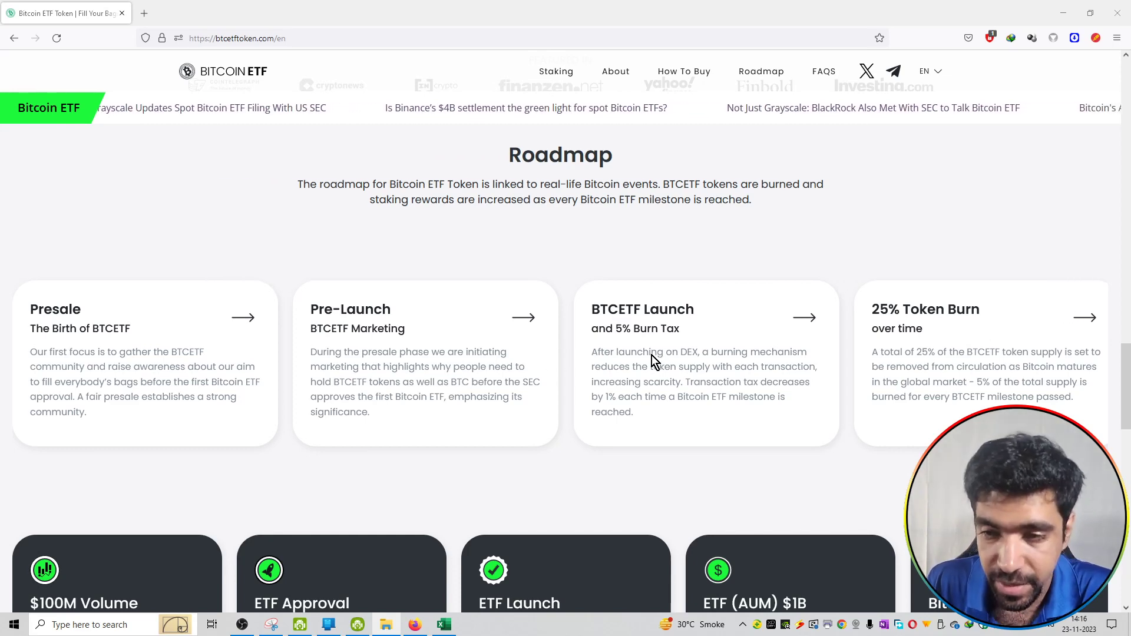